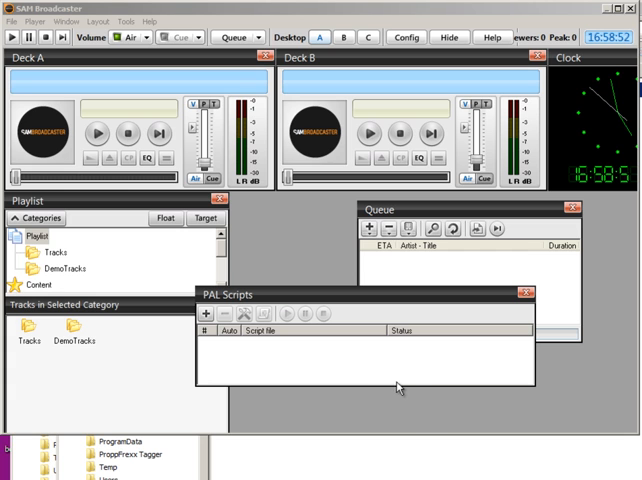
mouse_move(276, 392)
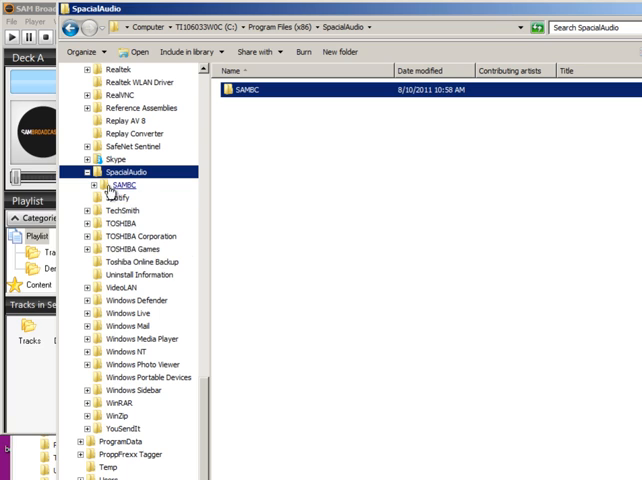
Select the M1SE-Daily.pal script inside SAMBC's PAL folder in Windows Explorer.
click(92, 186)
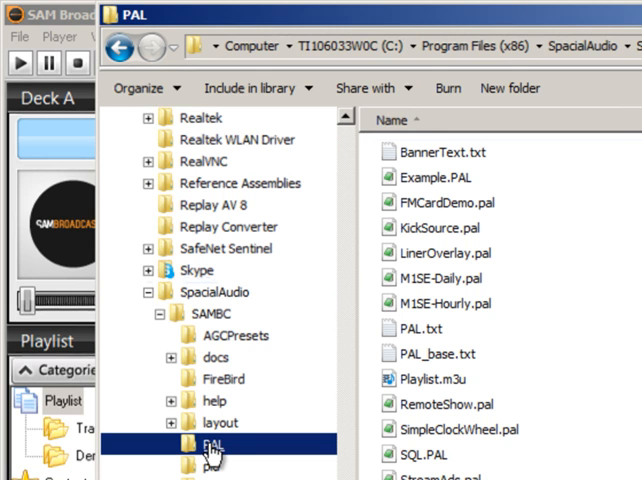
mouse_move(358, 324)
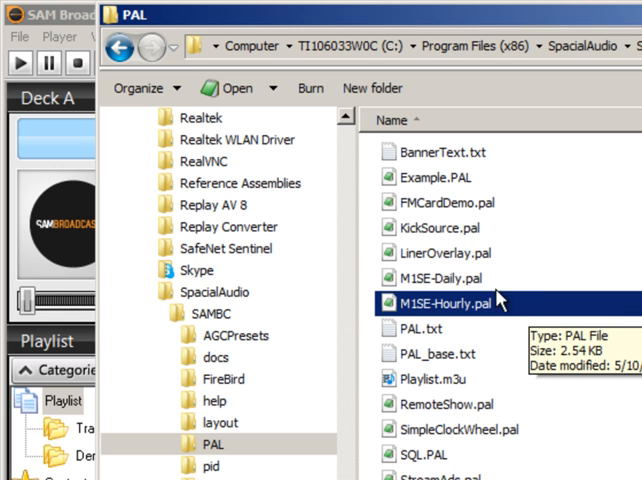
click(436, 276)
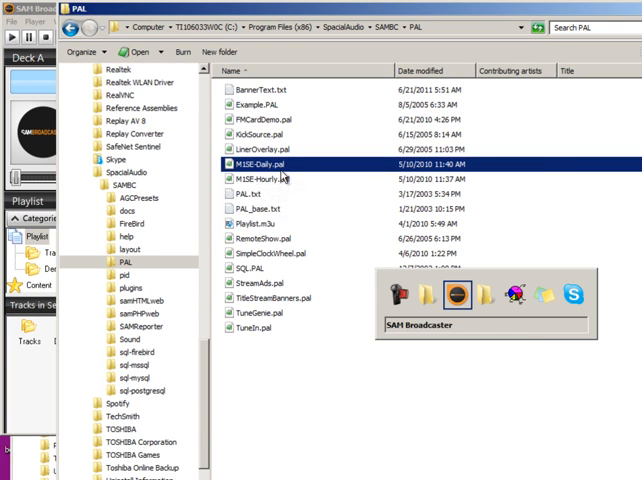
Load M1SE-Daily.pal as the script source and confirm it into the PAL Scripts list.
click(456, 296)
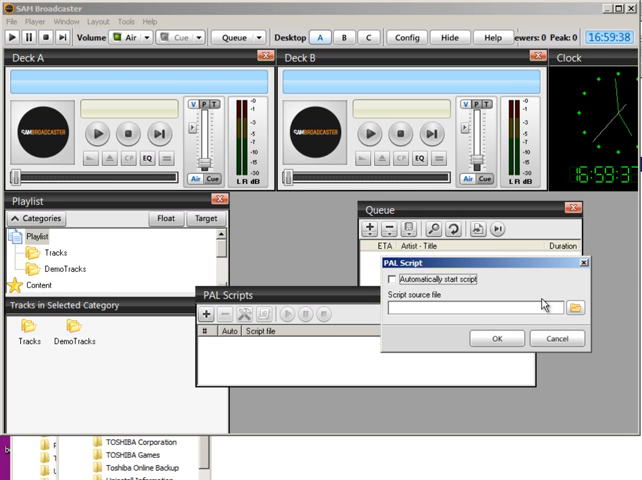
click(576, 308)
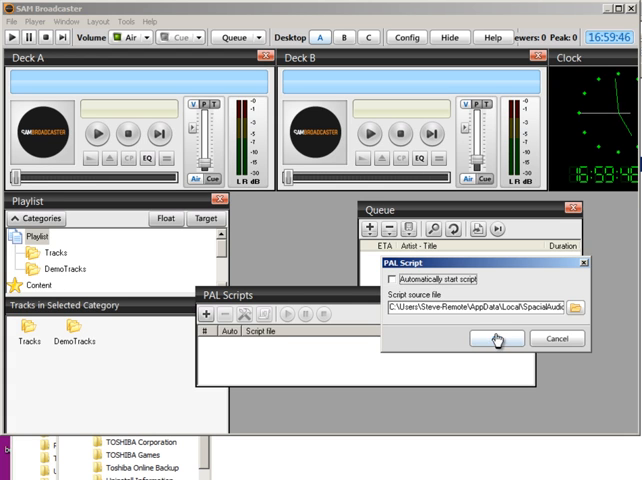
click(484, 340)
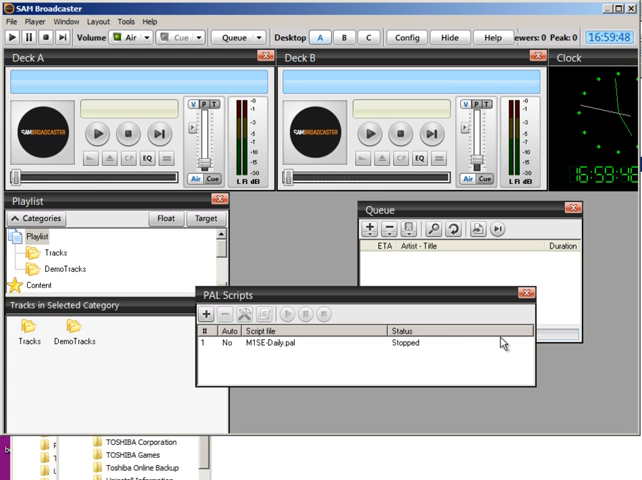
Choose an action from the M1SE-Daily.pal script's context menu.
click(300, 348)
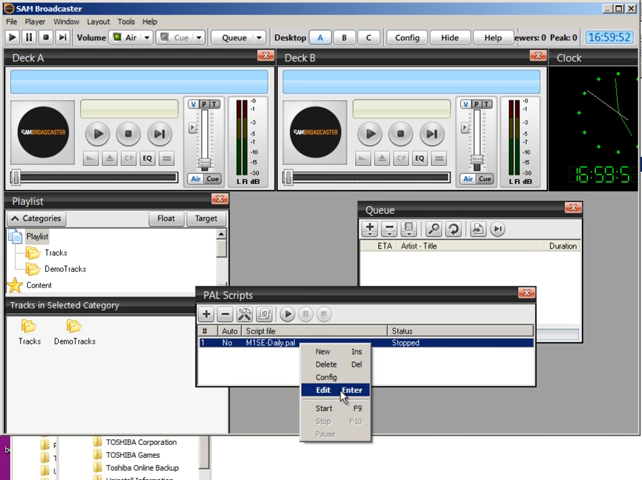
click(320, 390)
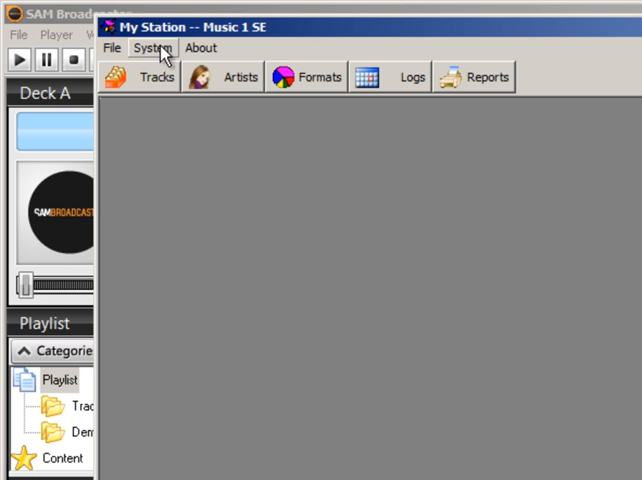
Show the Automation section of Music 1 SE's System Settings.
click(152, 48)
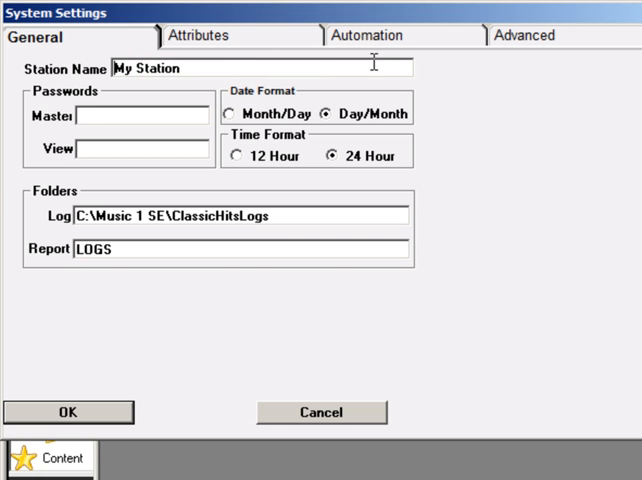
click(368, 36)
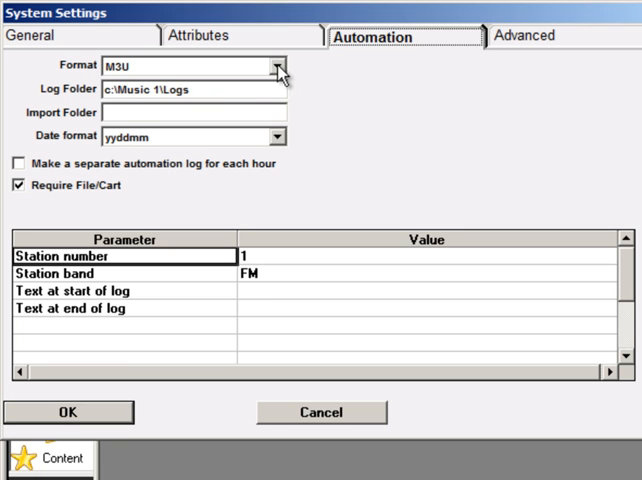
Leave the format as M3U and set the automation log folder to 'SAM Playlists'.
click(272, 64)
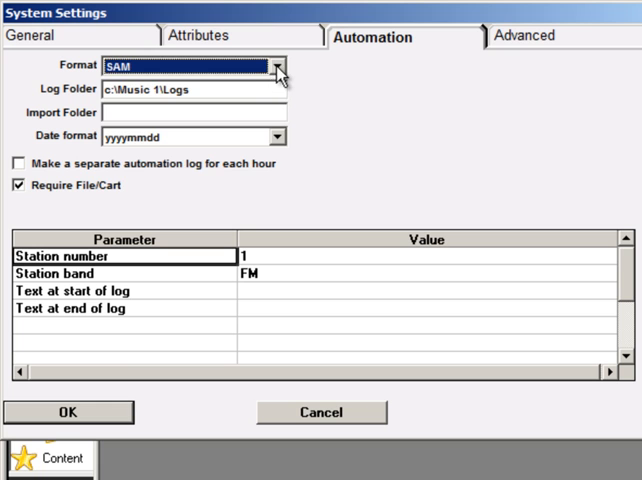
click(274, 68)
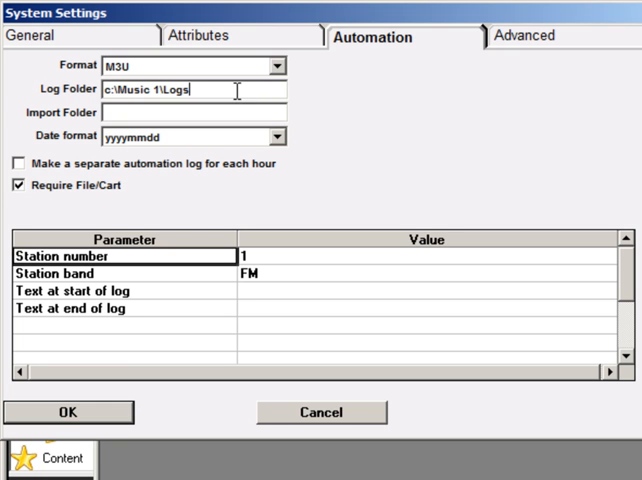
text(S)
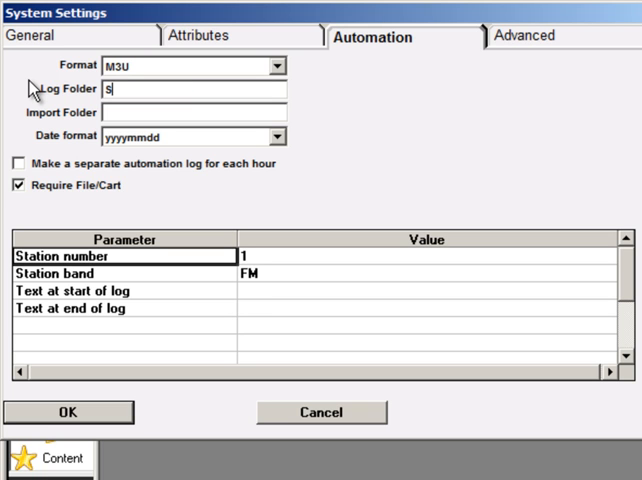
text(AM Play)
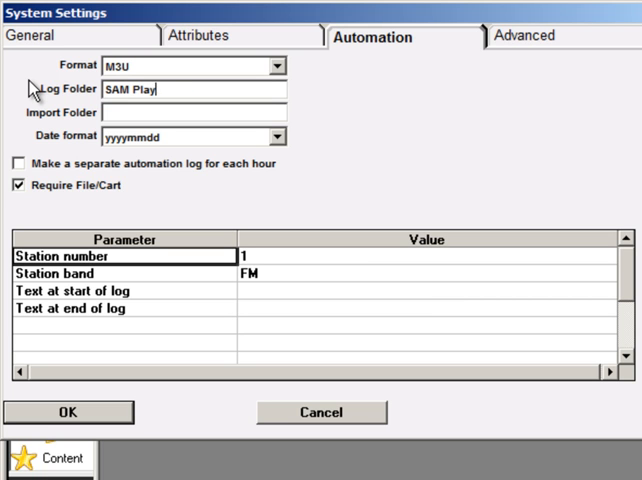
text(lists)
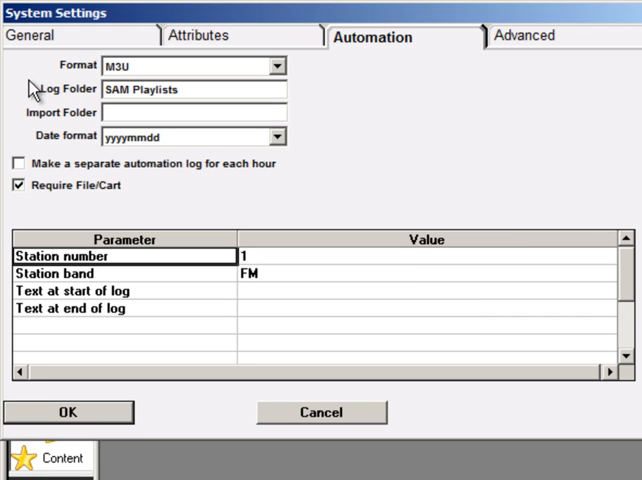
mouse_move(296, 148)
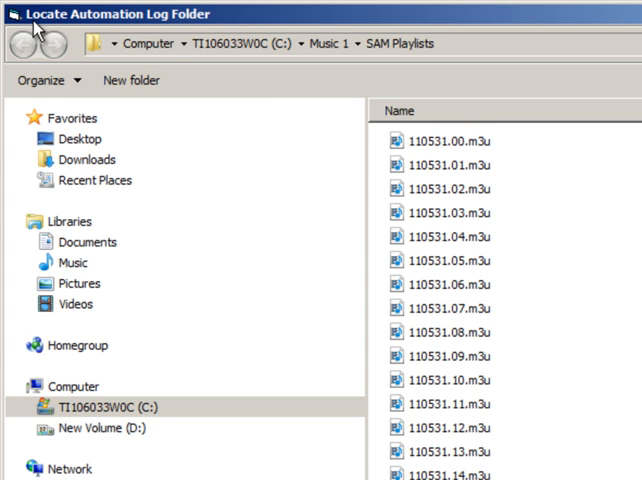
mouse_move(210, 38)
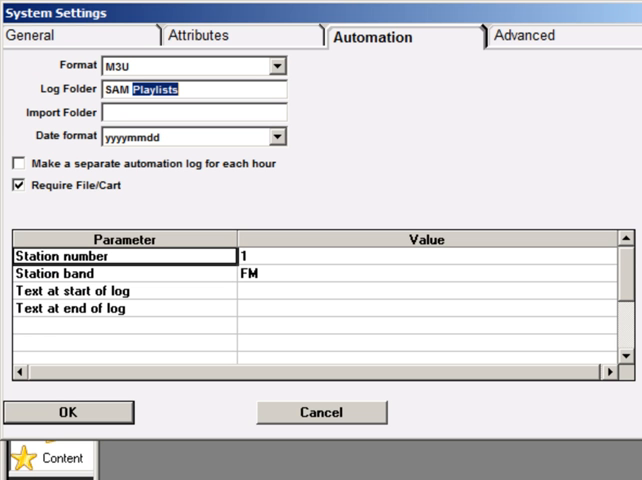
mouse_move(54, 122)
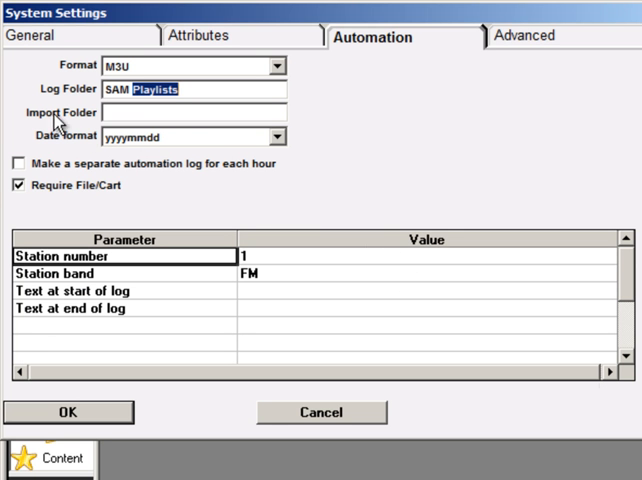
mouse_move(184, 108)
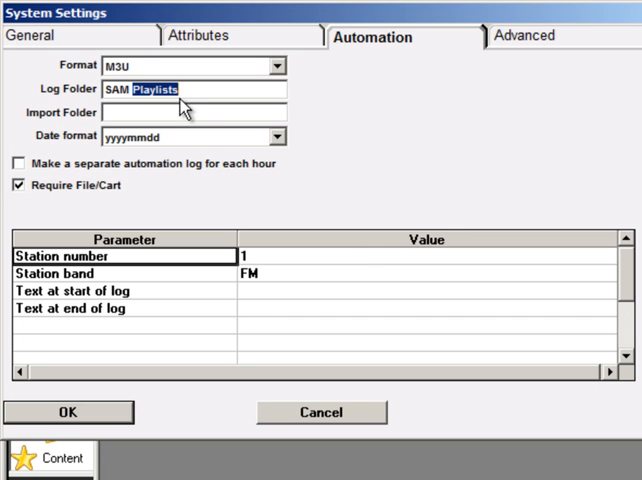
mouse_move(336, 164)
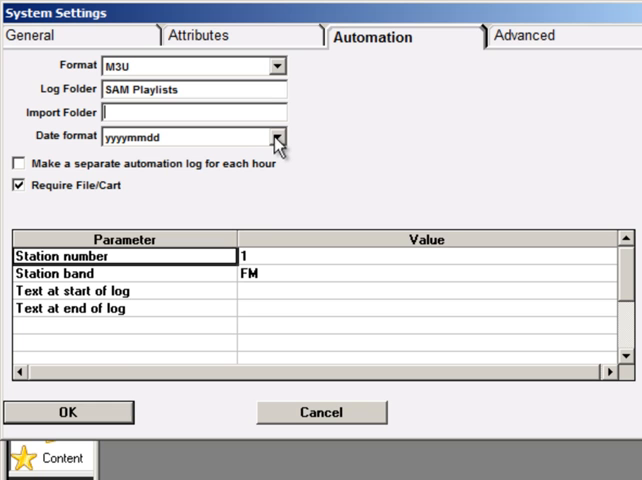
mouse_move(62, 156)
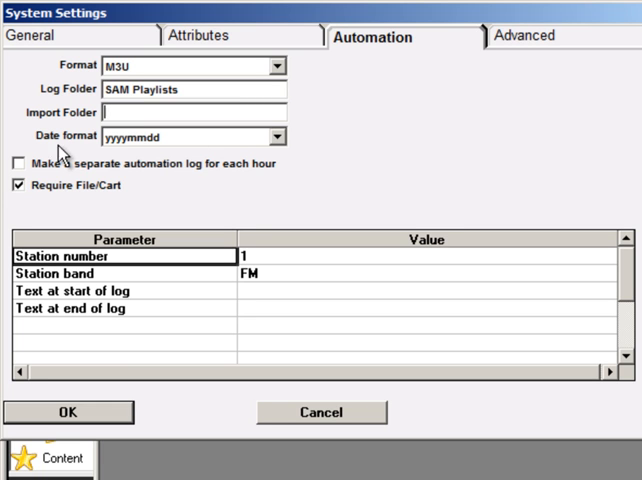
Select yymmdd as the automation log date format.
click(272, 136)
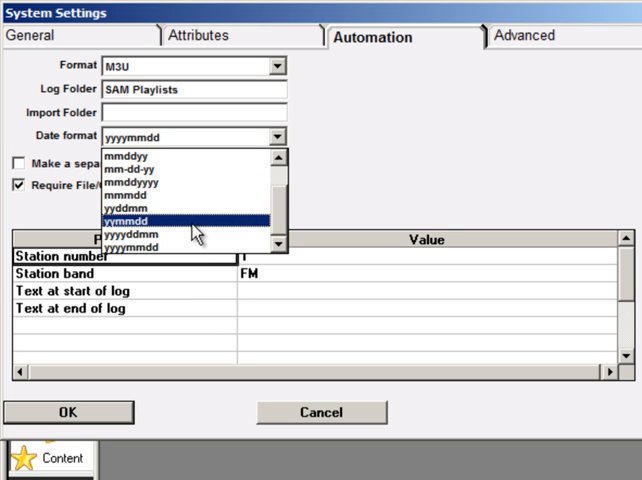
click(140, 216)
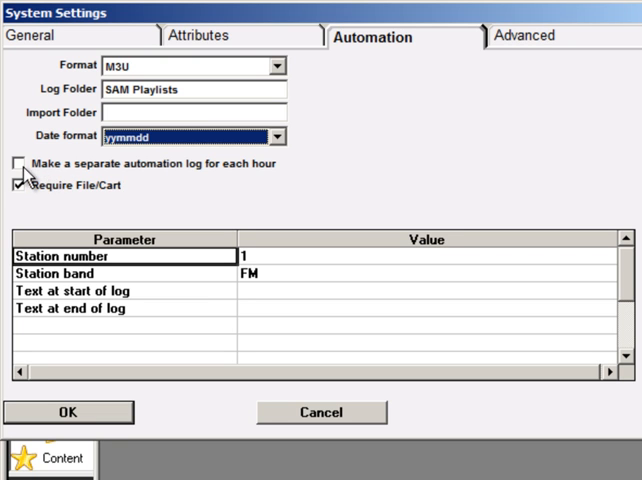
Toggle the separate hourly automation log option and save the settings with OK.
click(20, 170)
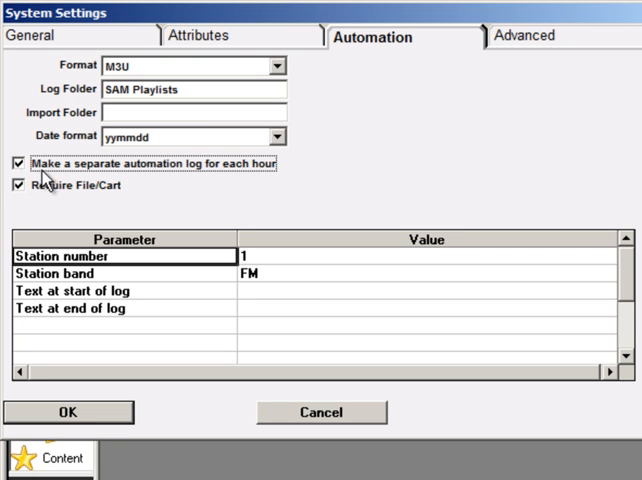
click(20, 168)
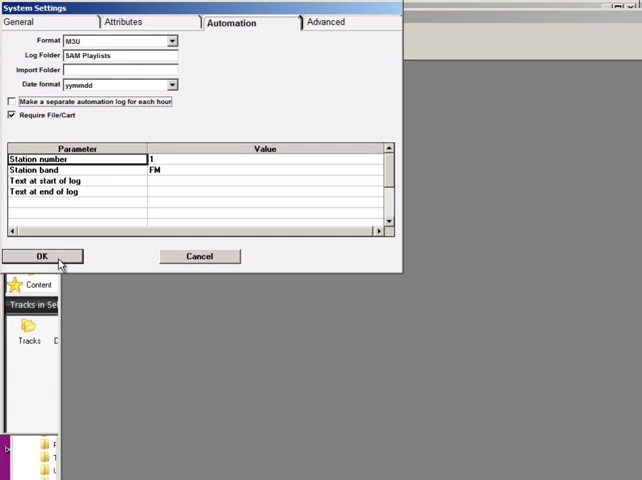
click(42, 256)
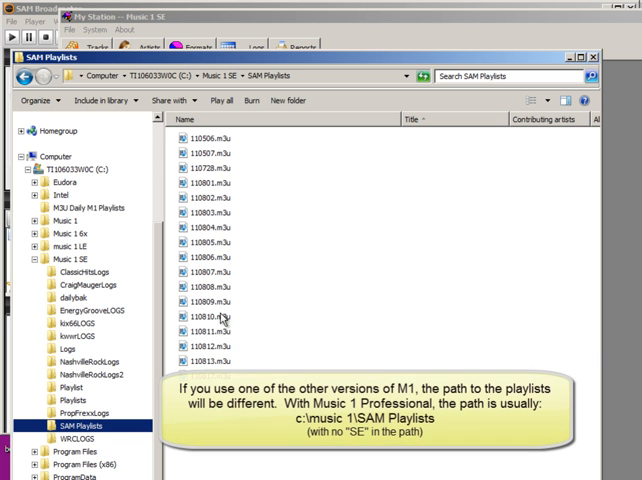
mouse_move(244, 264)
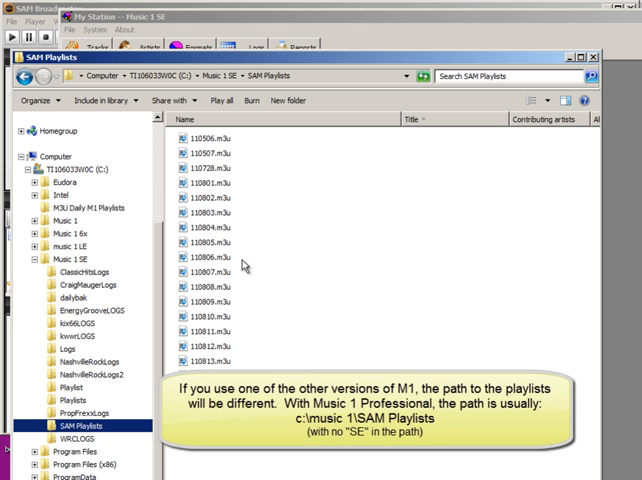
mouse_move(244, 264)
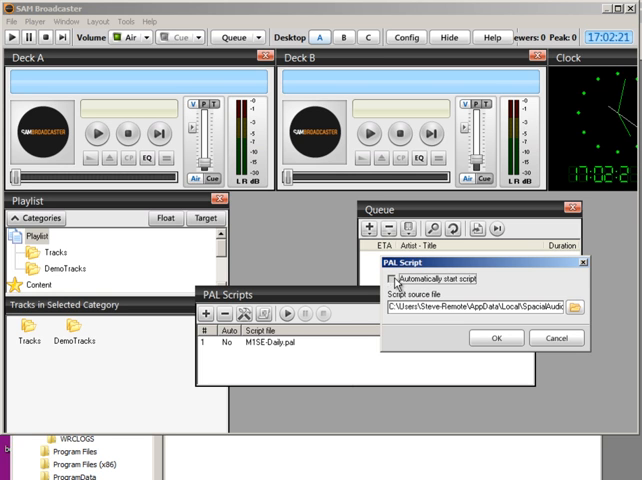
Confirm auto-start for M1SE-Daily.pal and start the script from its context menu.
click(392, 278)
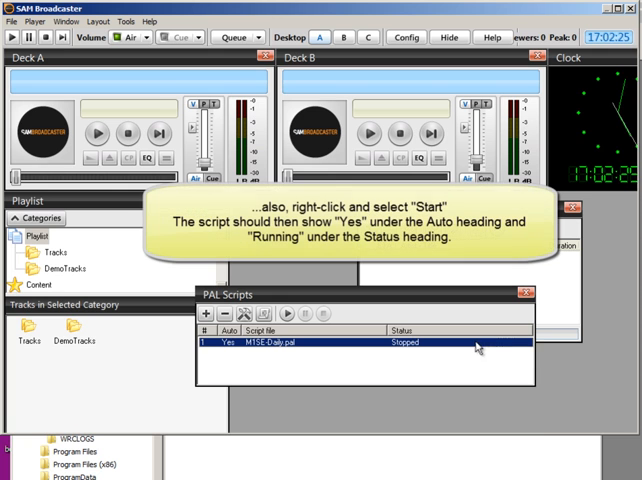
right_click(476, 344)
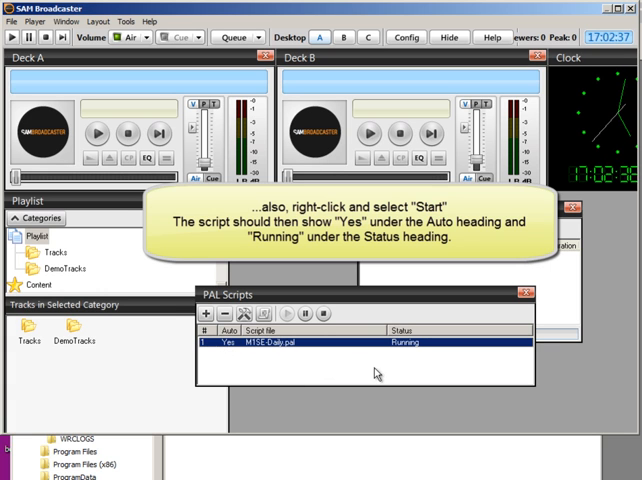
mouse_move(400, 362)
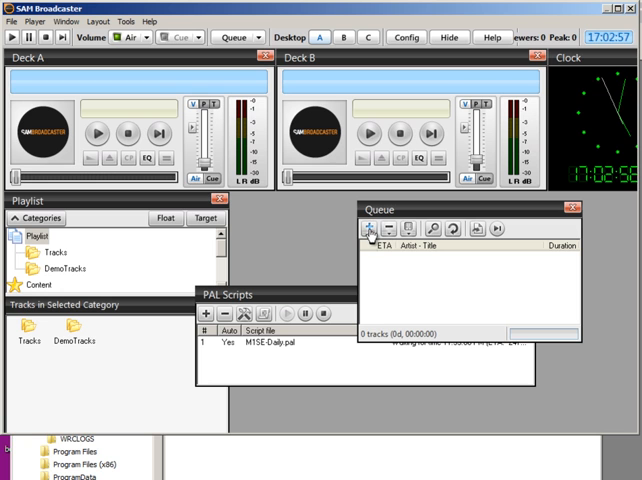
mouse_move(372, 232)
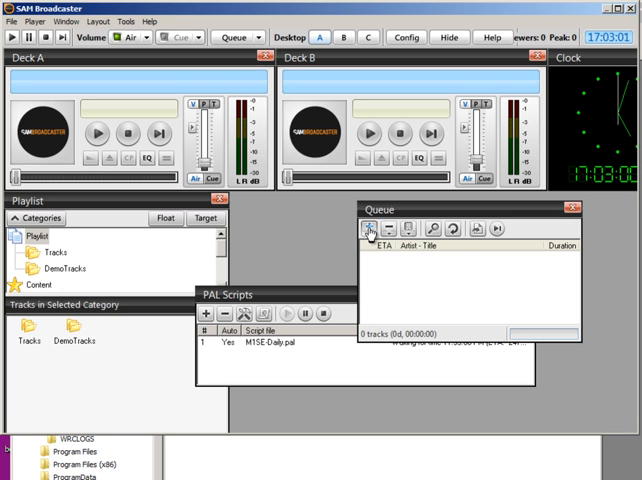
Choose Add Playlist for the queue and browse into Music 1 SE's SAM Playlists folder.
click(368, 228)
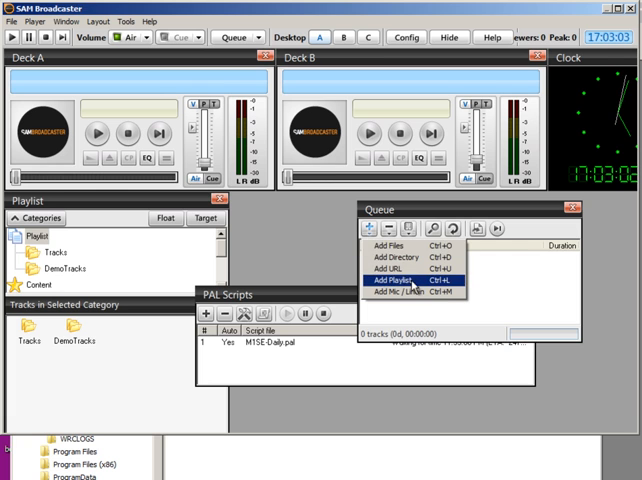
click(396, 284)
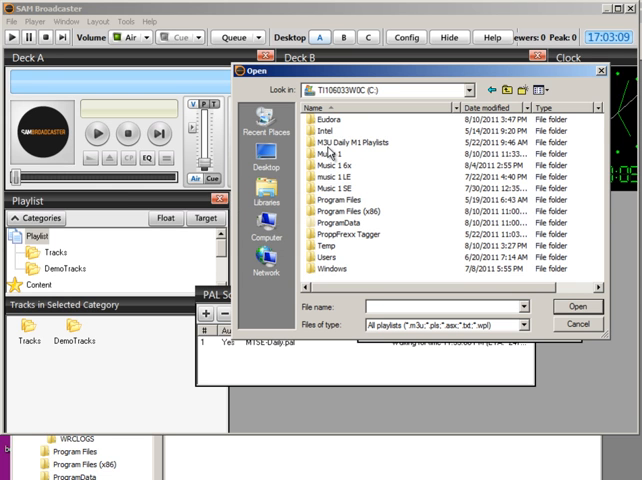
double_click(356, 188)
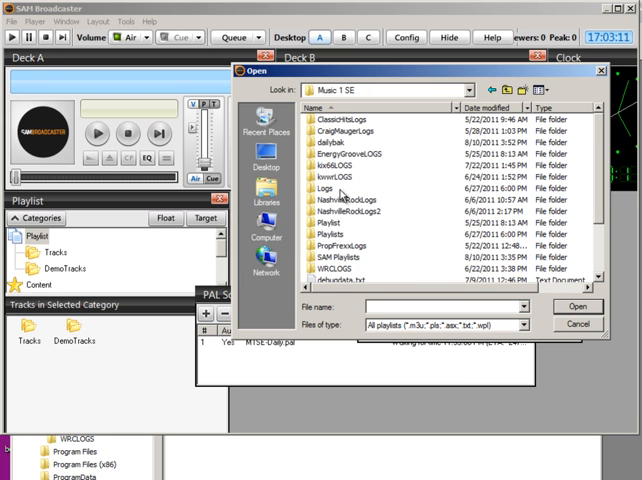
double_click(348, 242)
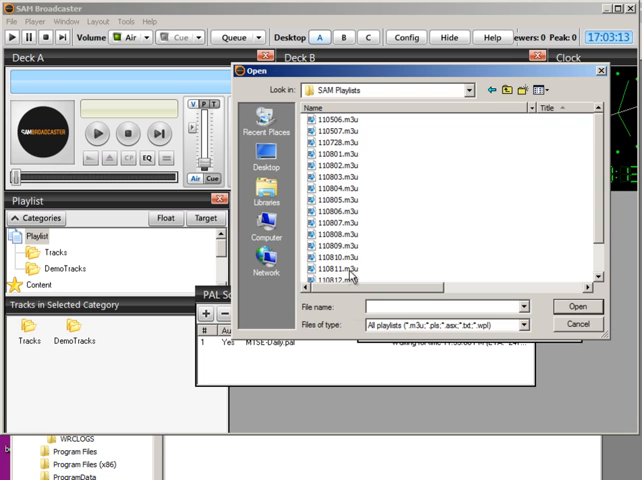